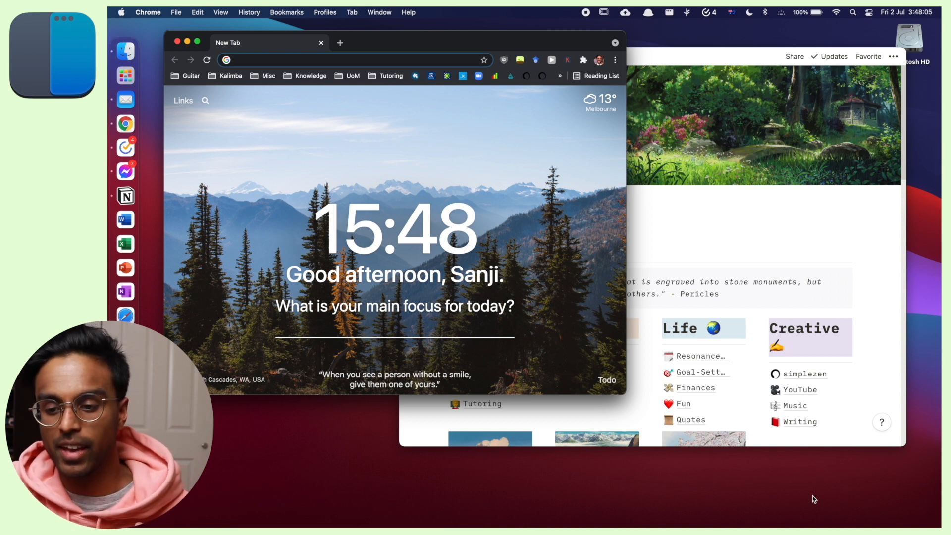
{"action": "mouse_move", "coordinate": [723, 410]}
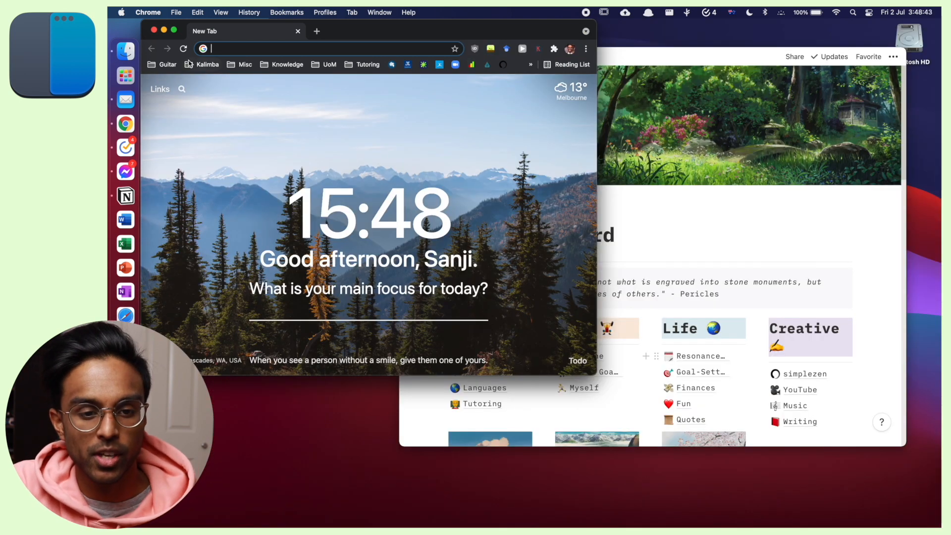
{"action": "mouse_move", "coordinate": [174, 30]}
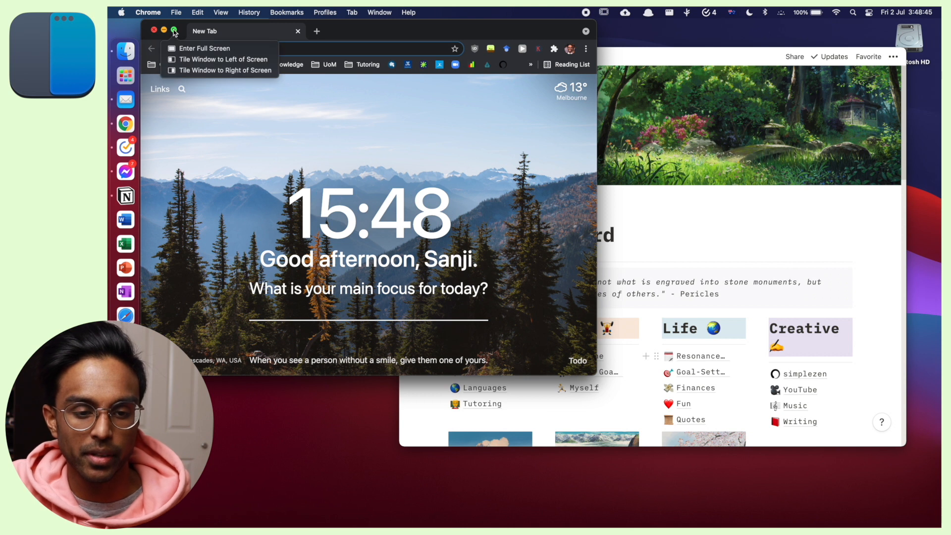
Tile Chrome left and Notion right, then maximize Notion via Rectangle's menu
{"action": "left_click", "coordinate": [224, 59]}
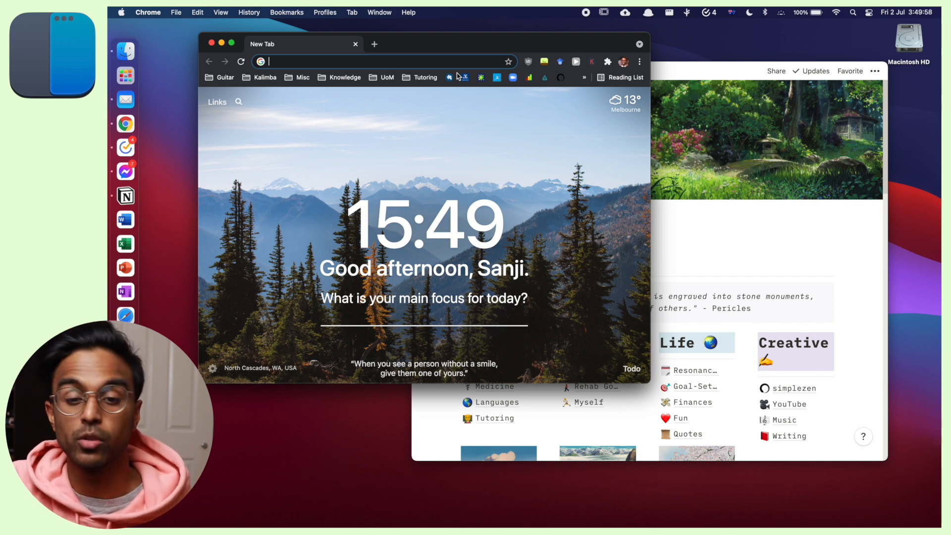
{"action": "mouse_move", "coordinate": [532, 24]}
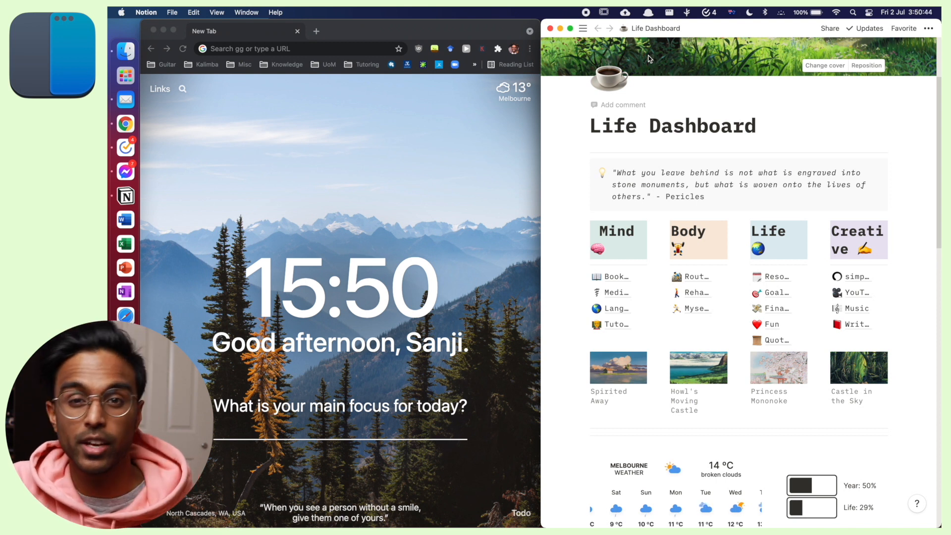
{"action": "mouse_move", "coordinate": [668, 18]}
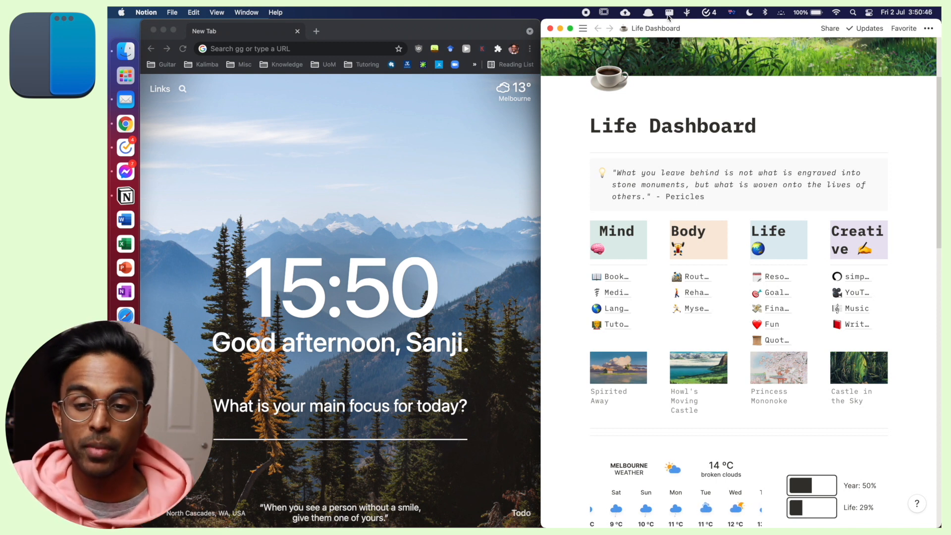
{"action": "left_click", "coordinate": [669, 12]}
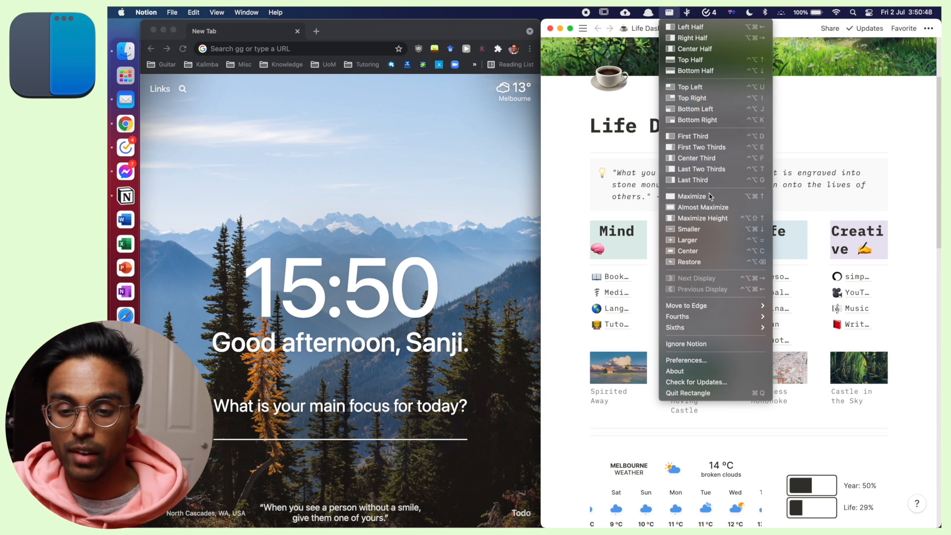
{"action": "mouse_move", "coordinate": [690, 197]}
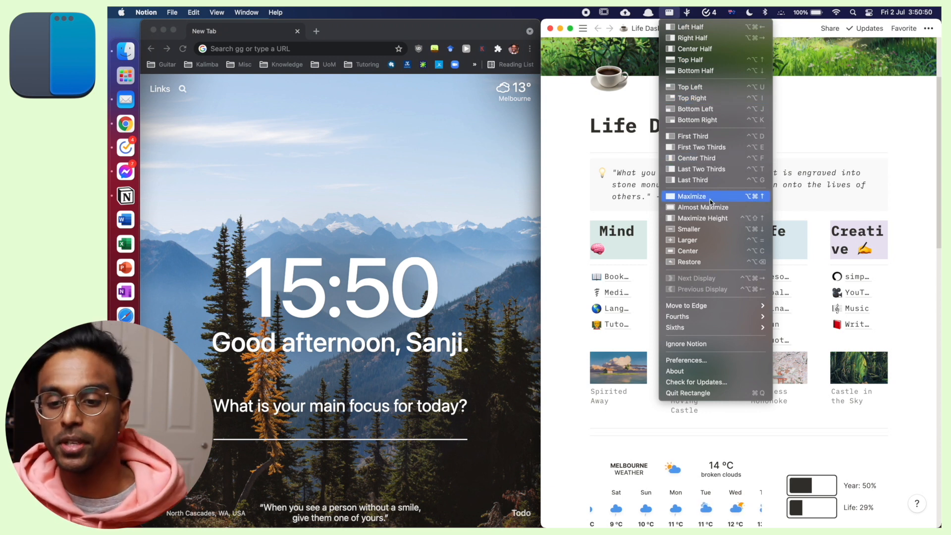
{"action": "left_click", "coordinate": [689, 196]}
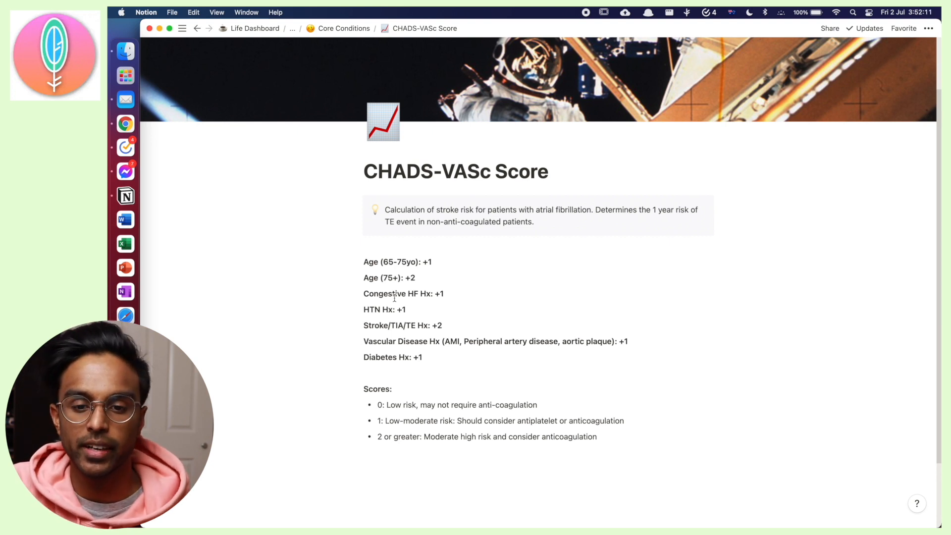
{"action": "mouse_move", "coordinate": [438, 384]}
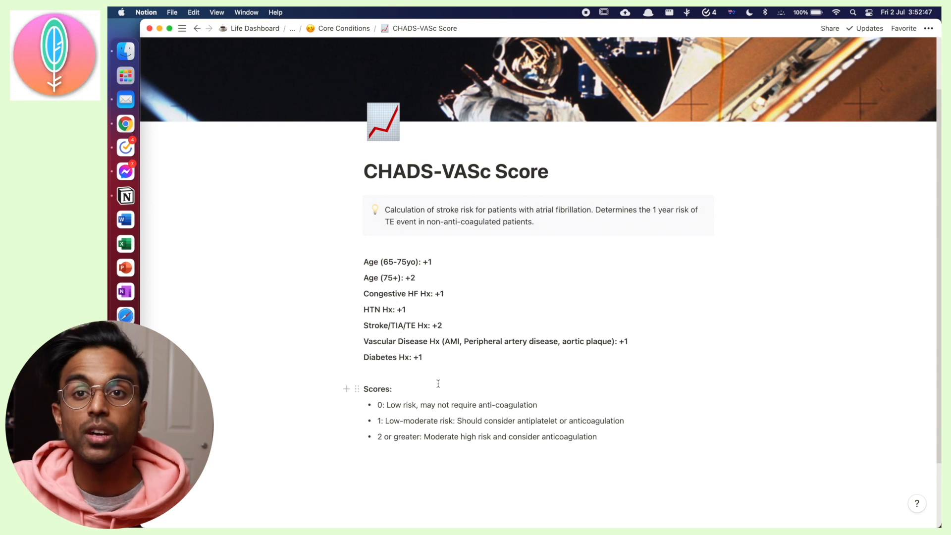
{"action": "mouse_move", "coordinate": [460, 356]}
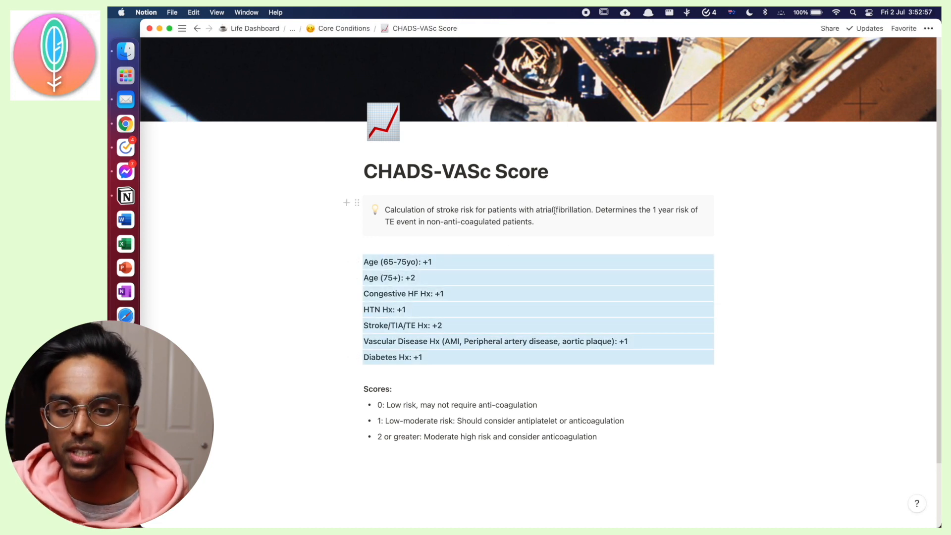
Select the CHADS-VASc risk-factor text and copy the smiling sun image from Google Images
{"action": "left_click", "coordinate": [688, 11]}
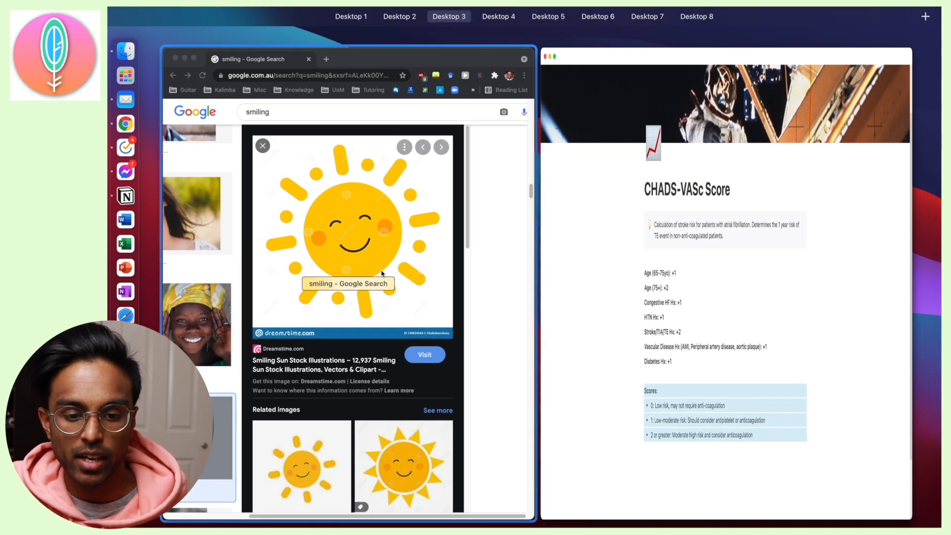
{"action": "right_click", "coordinate": [343, 213]}
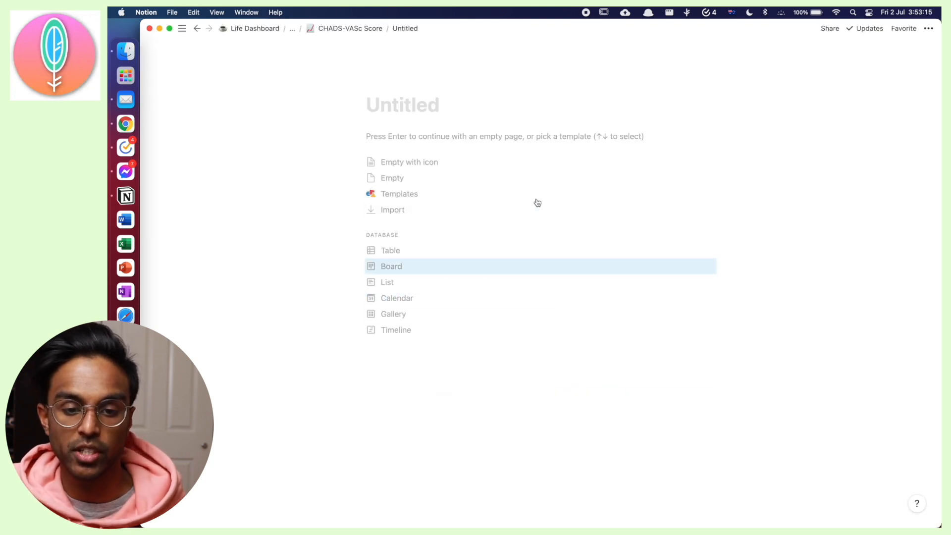
{"action": "mouse_move", "coordinate": [536, 196]}
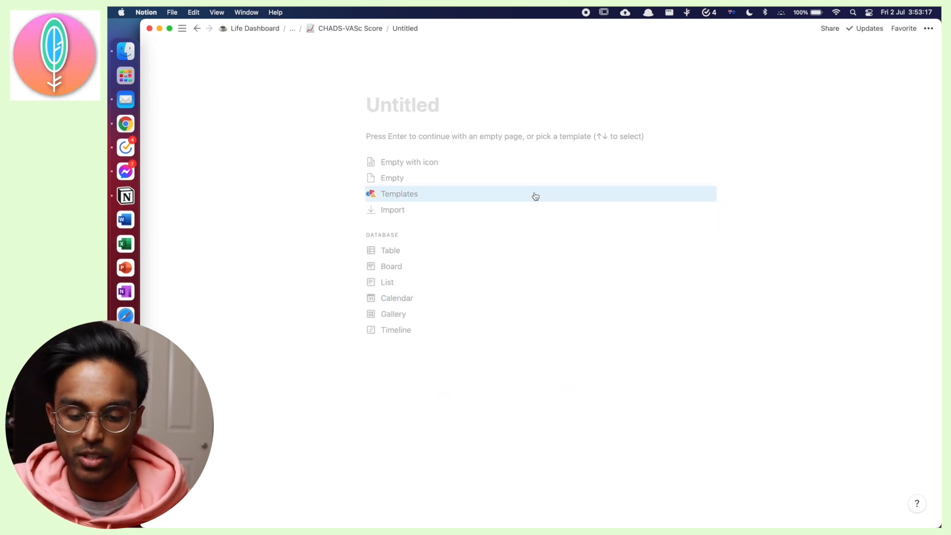
Title the new subpage 'CAD' and paste in the risk-factor lines and sun image
{"action": "type", "text": "CAD"}
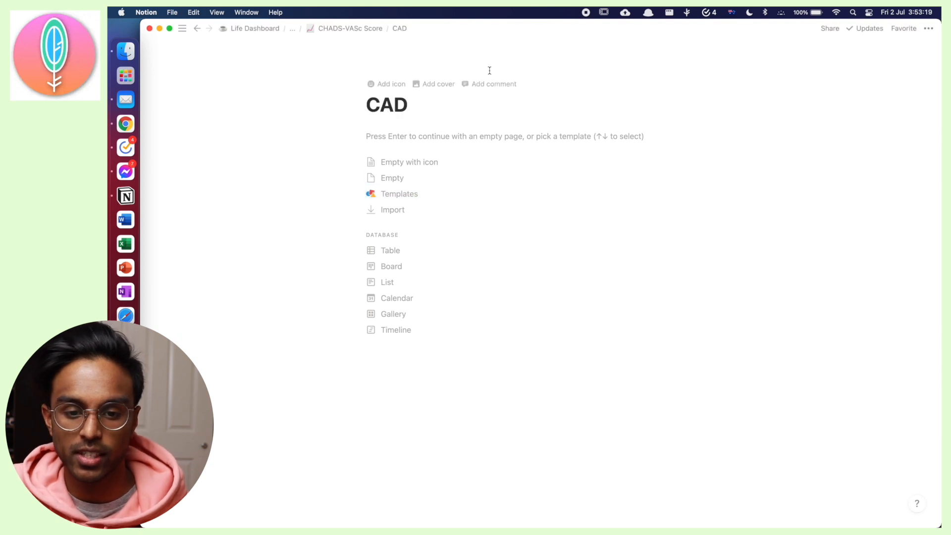
{"action": "left_click", "coordinate": [669, 12]}
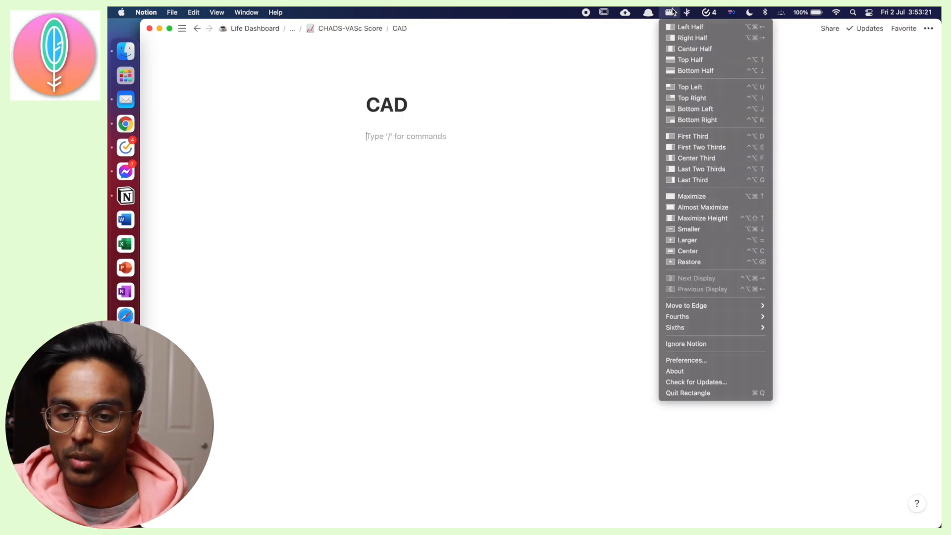
{"action": "left_click", "coordinate": [670, 12]}
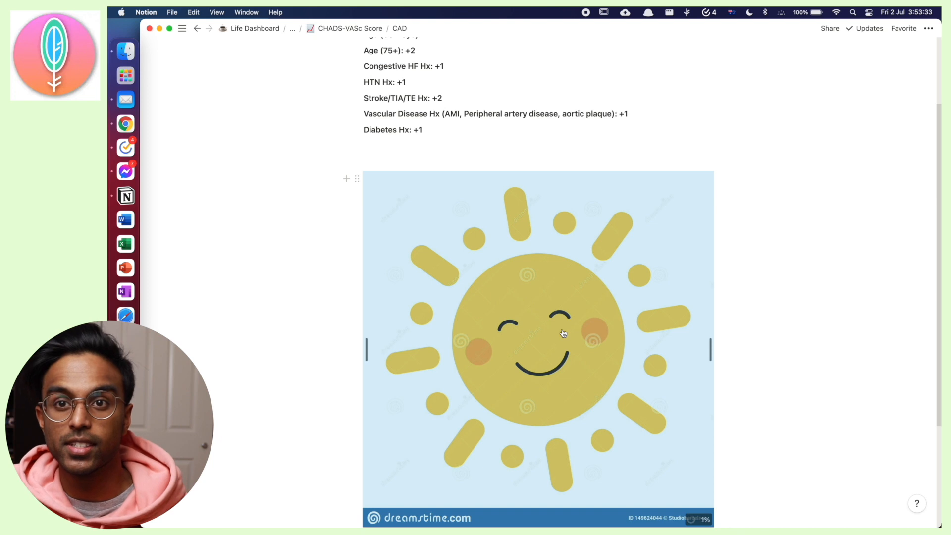
{"action": "scroll", "scroll_direction": "down", "scroll_amount": 3}
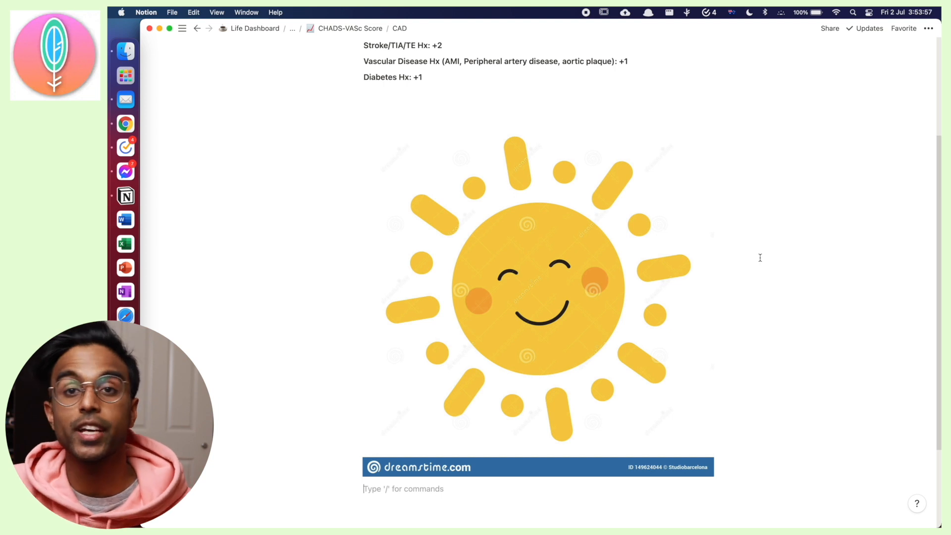
{"action": "mouse_move", "coordinate": [718, 104]}
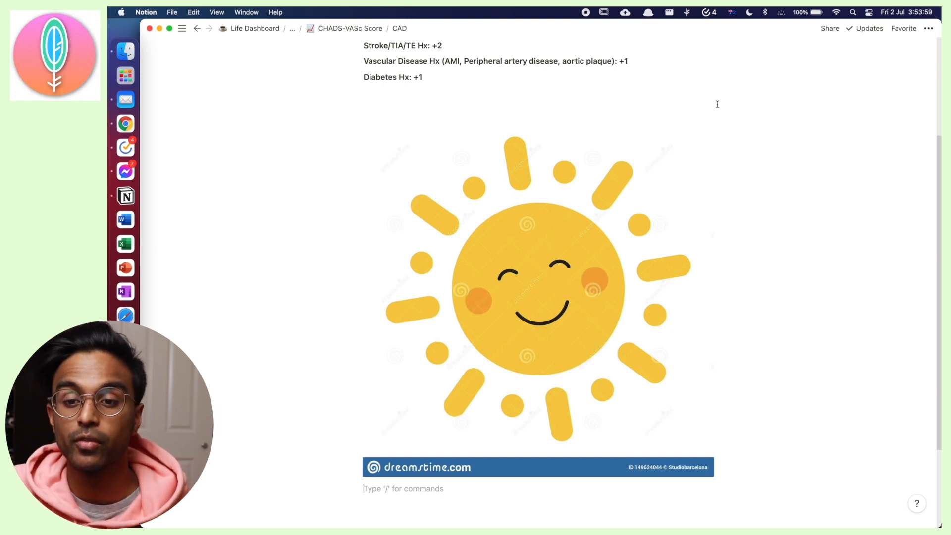
{"action": "left_click", "coordinate": [686, 12]}
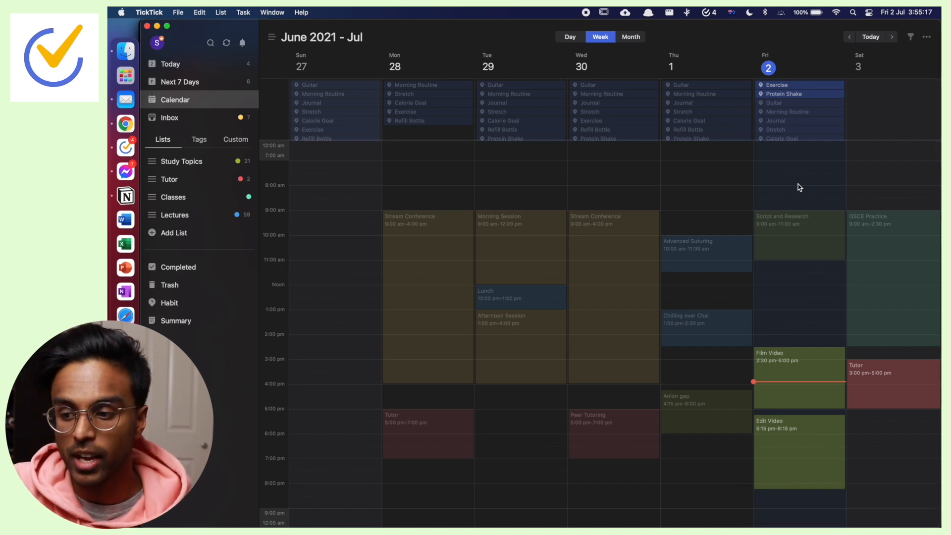
Add the task 'upload youtube video at 8pm tonight' to TickTick's Today list
{"action": "left_click", "coordinate": [171, 64]}
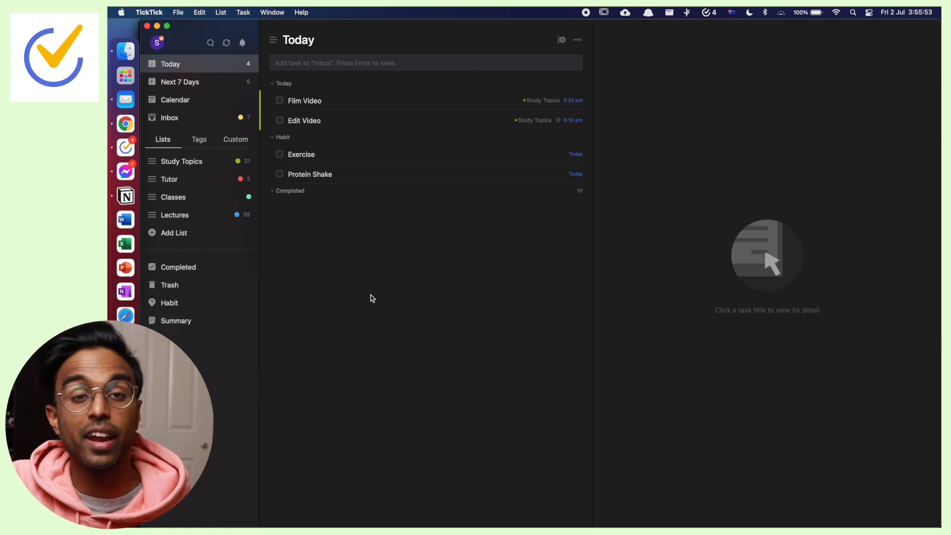
{"action": "left_click", "coordinate": [365, 62]}
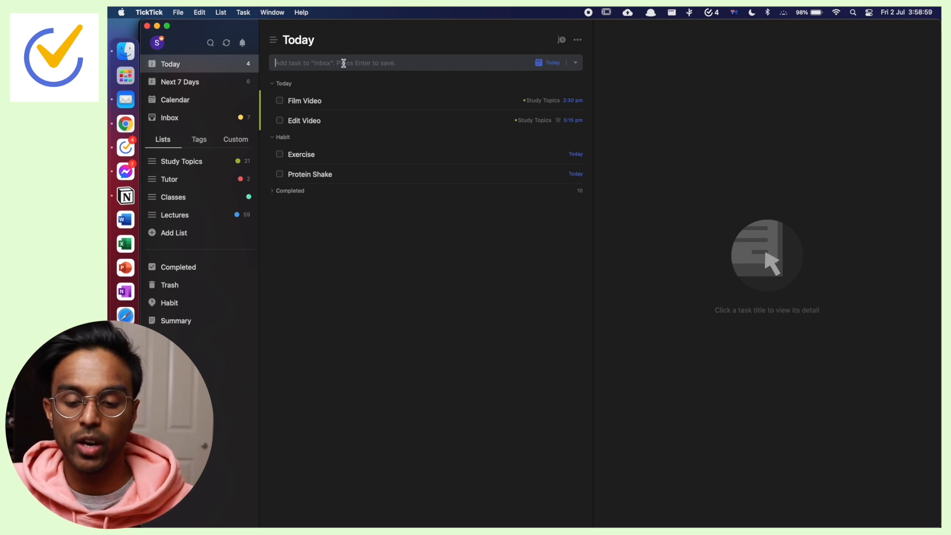
{"action": "type", "text": "upload youtube"}
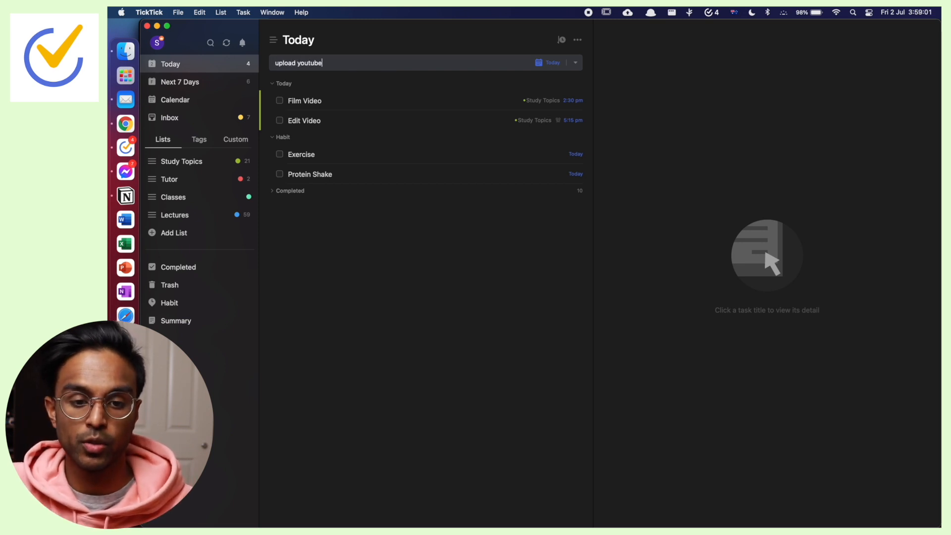
{"action": "type", "text": "video at 8pm o"}
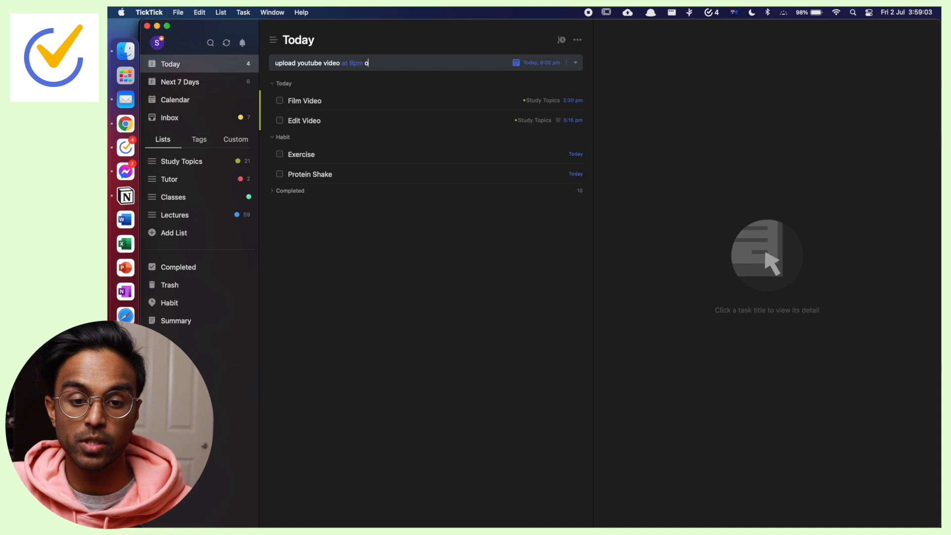
{"action": "type", "text": "onight"}
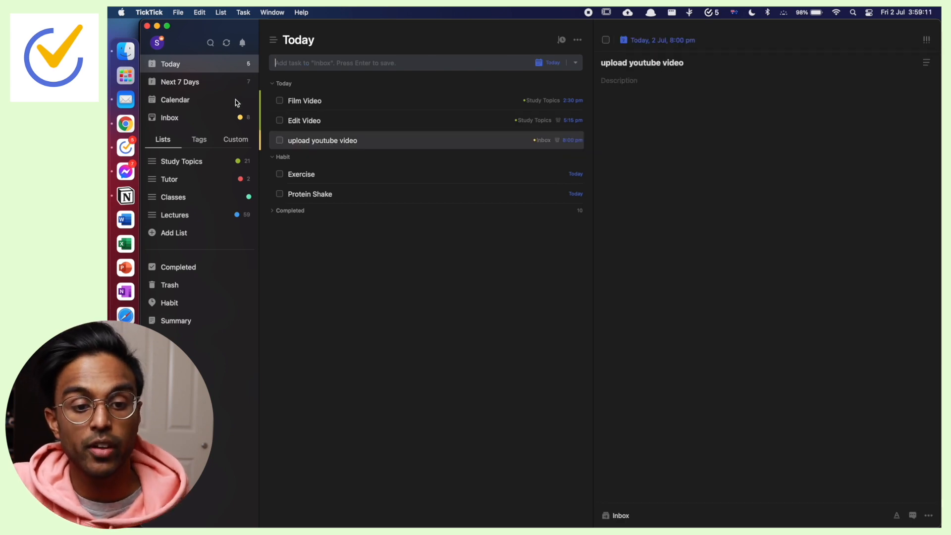
{"action": "left_click", "coordinate": [176, 99]}
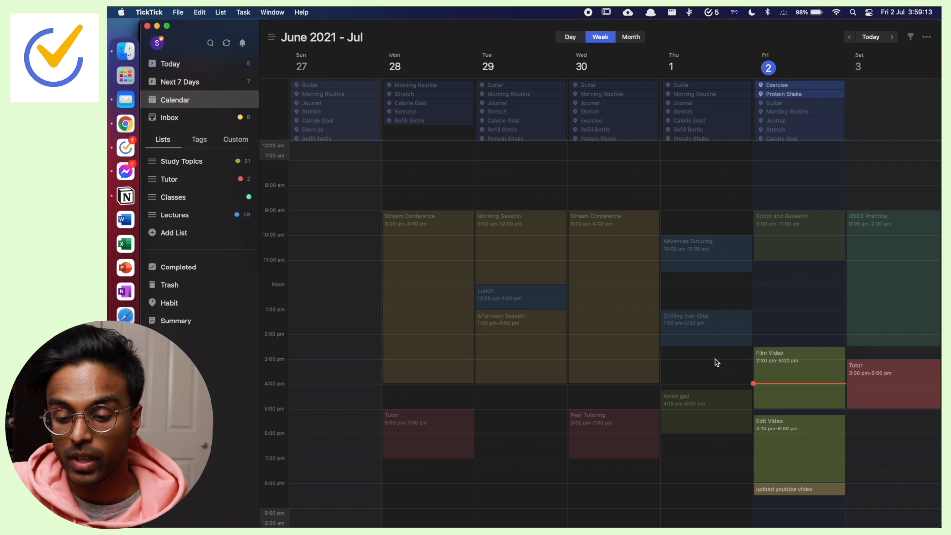
{"action": "mouse_move", "coordinate": [805, 502]}
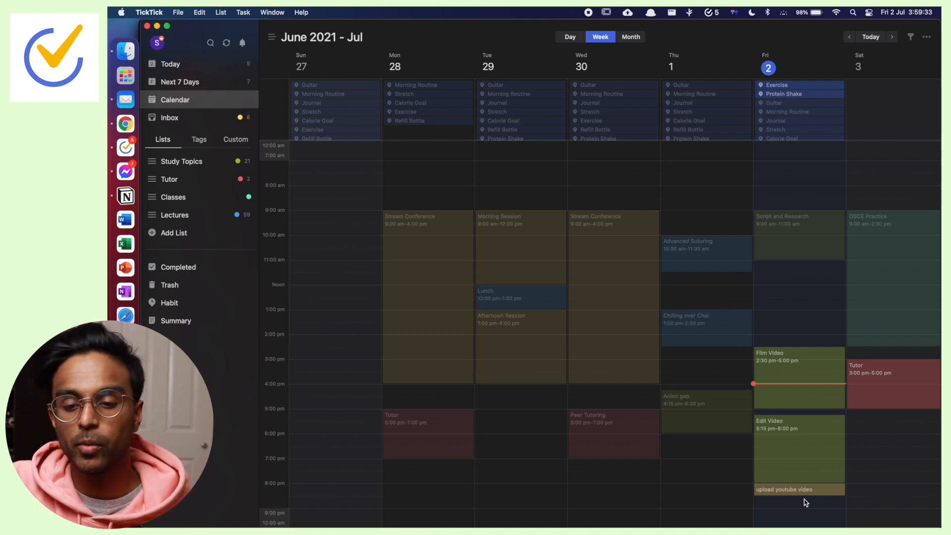
{"action": "mouse_move", "coordinate": [722, 487]}
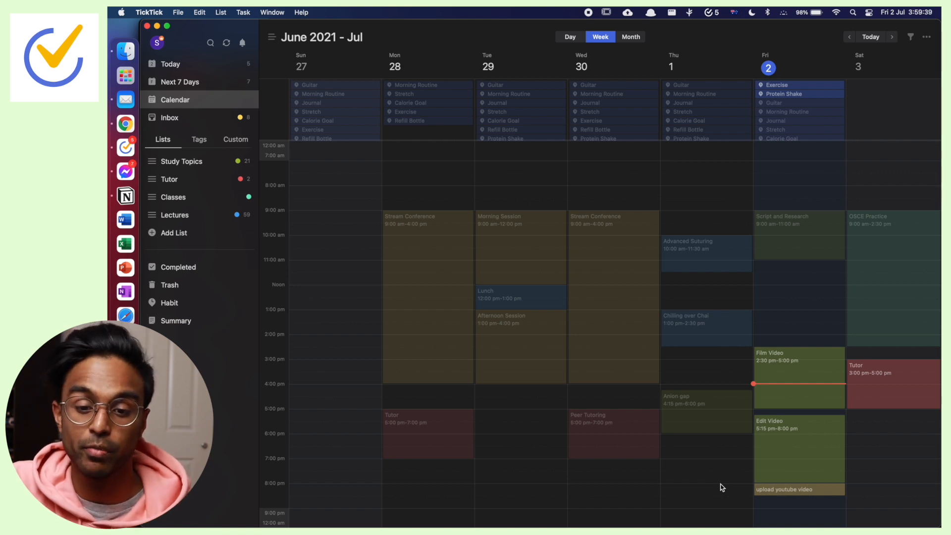
{"action": "mouse_move", "coordinate": [441, 270]}
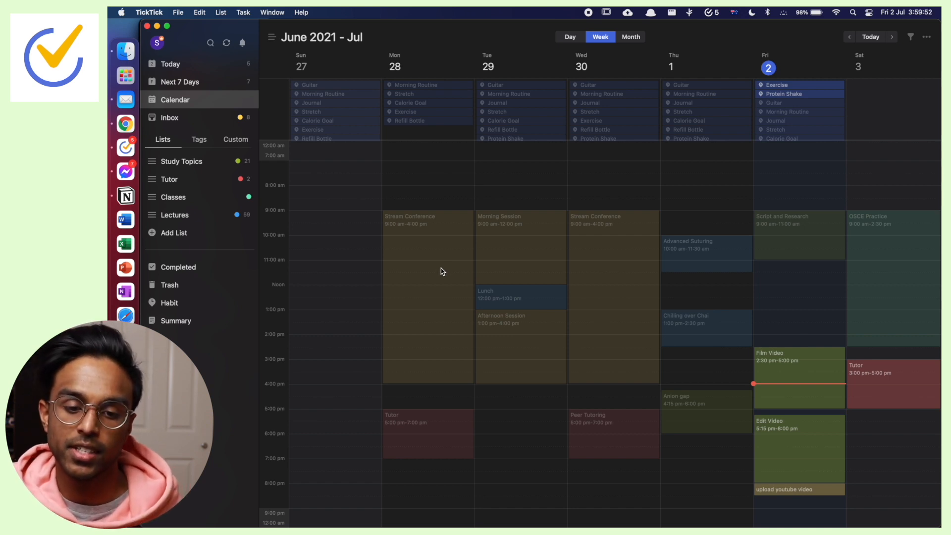
{"action": "mouse_move", "coordinate": [503, 262]}
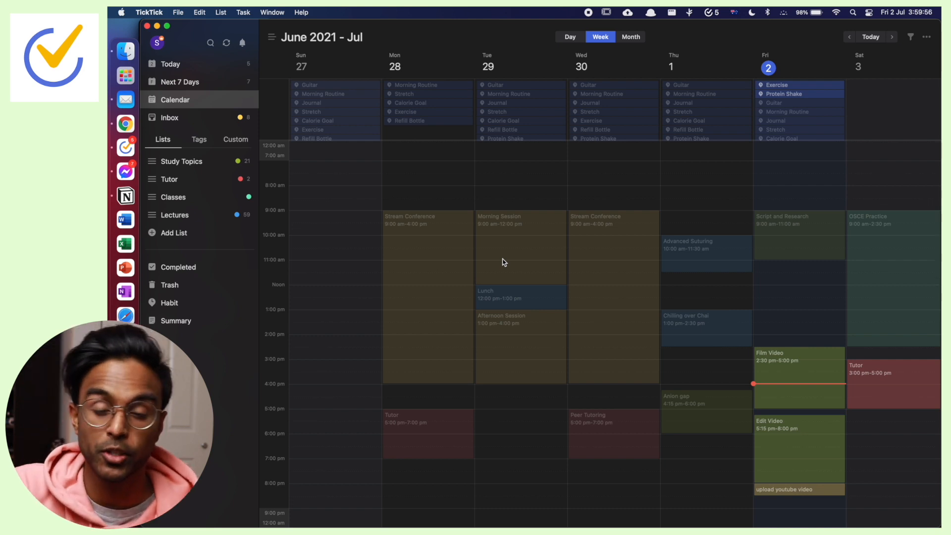
{"action": "mouse_move", "coordinate": [690, 327]}
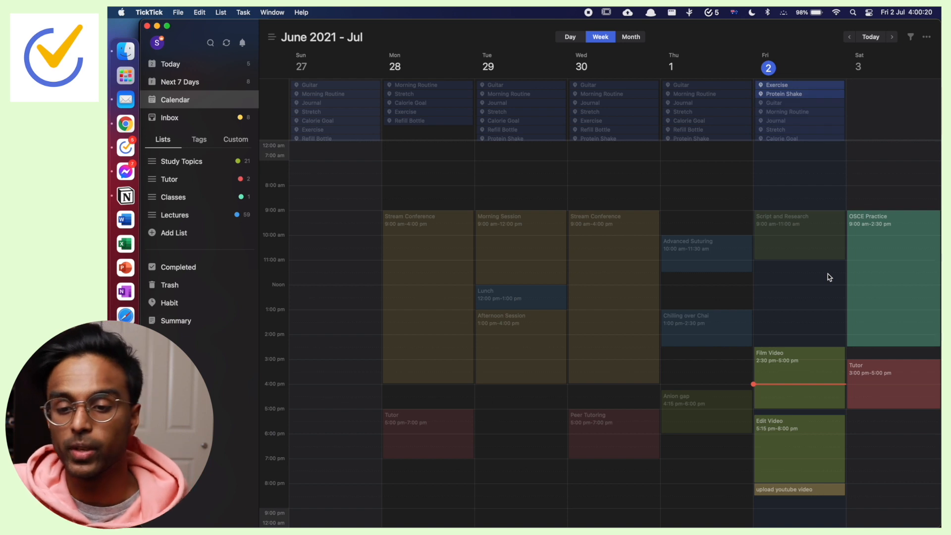
{"action": "mouse_move", "coordinate": [822, 252]}
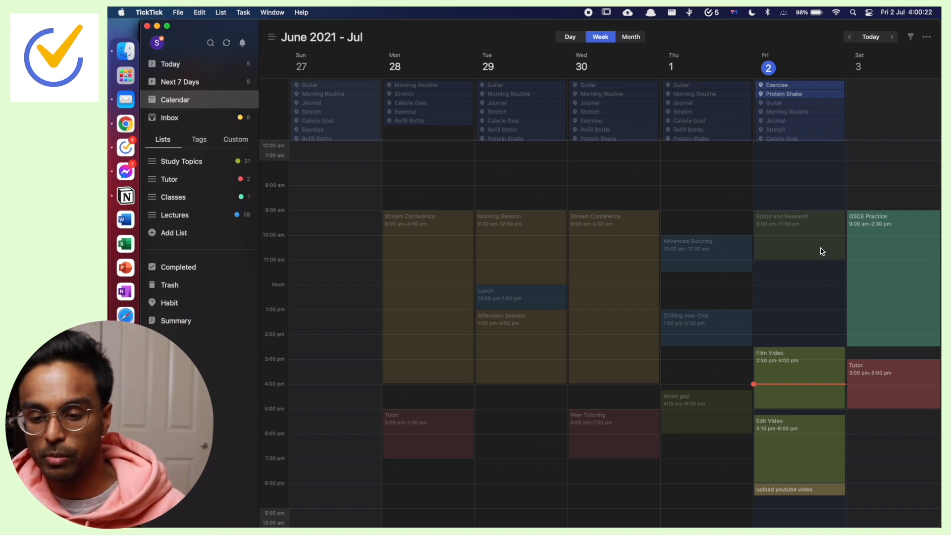
{"action": "mouse_move", "coordinate": [806, 430]}
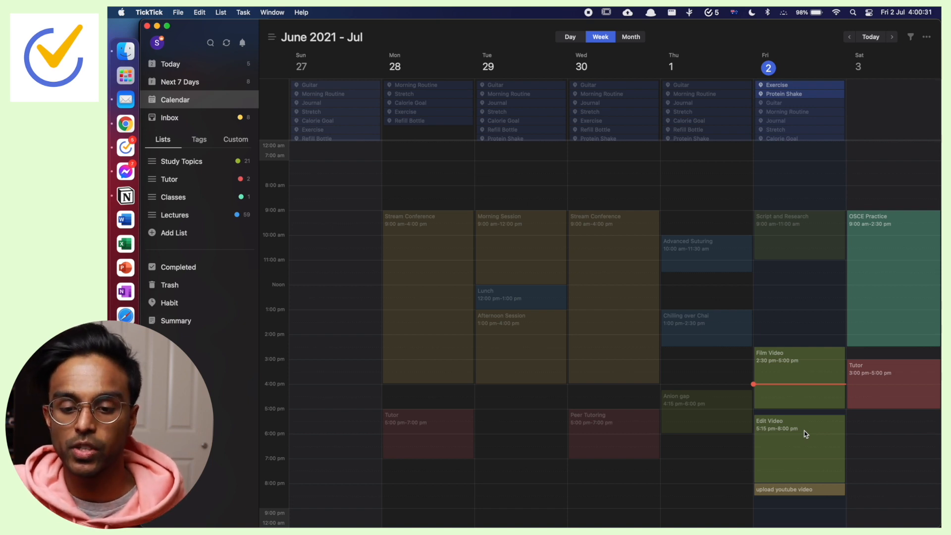
{"action": "mouse_move", "coordinate": [801, 435]}
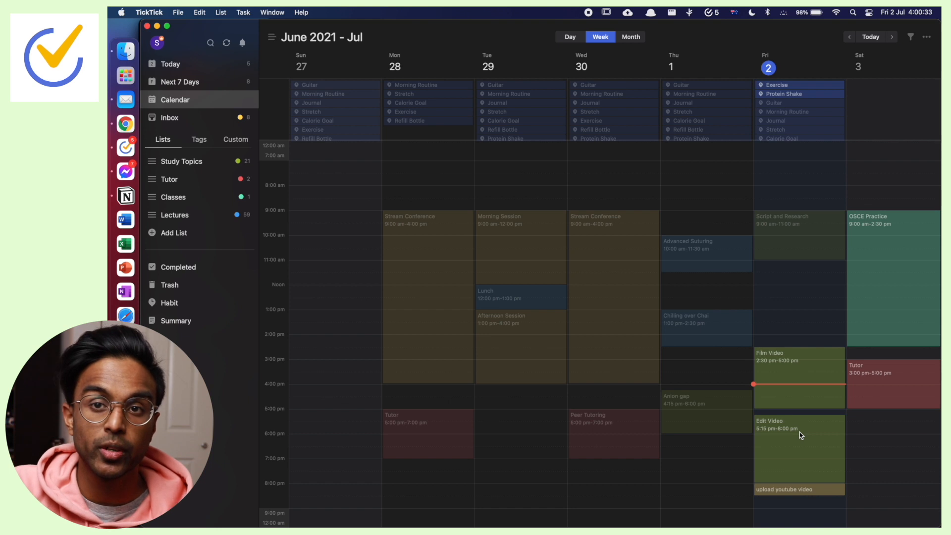
{"action": "mouse_move", "coordinate": [626, 346]}
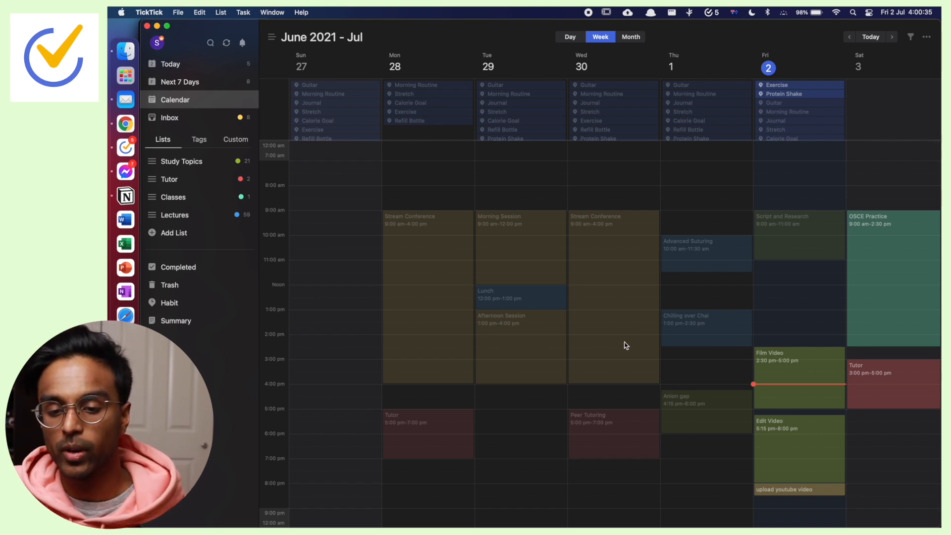
{"action": "mouse_move", "coordinate": [629, 320]}
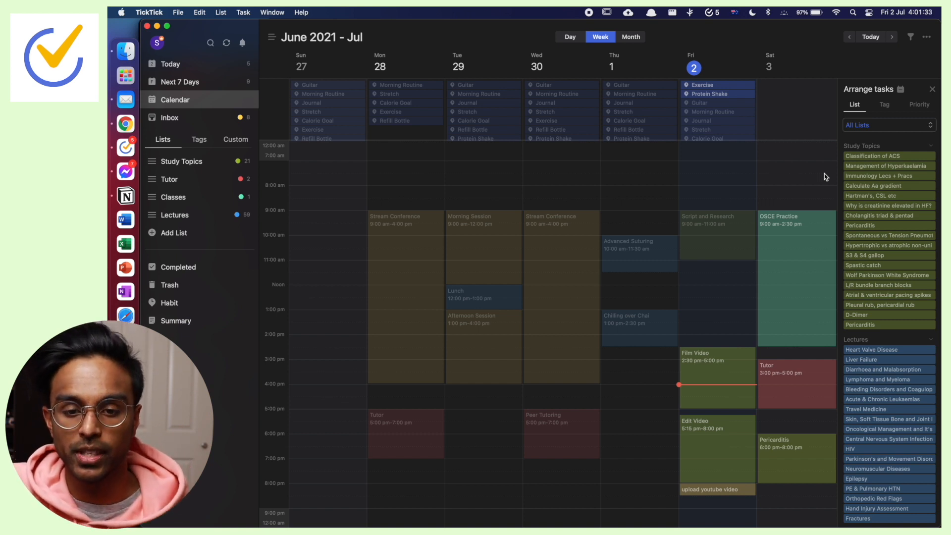
{"action": "mouse_move", "coordinate": [603, 113]}
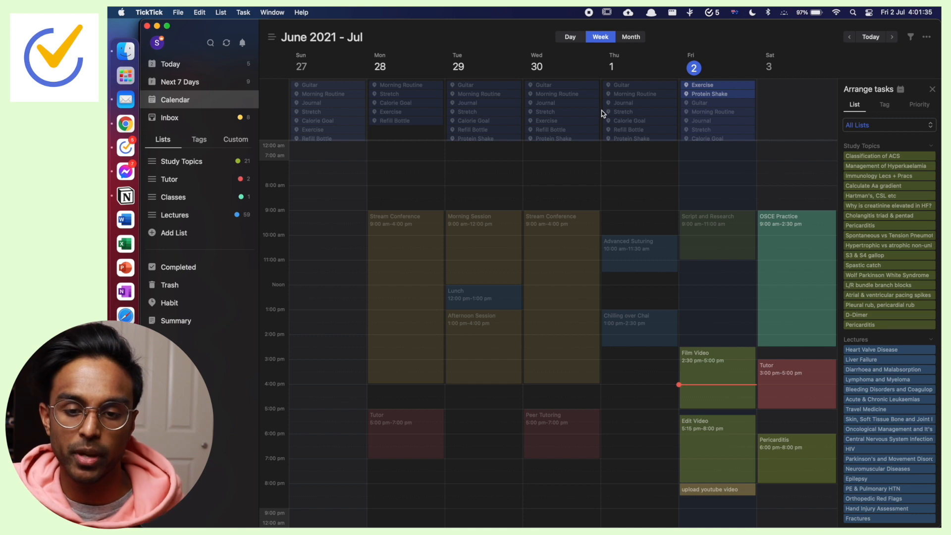
{"action": "mouse_move", "coordinate": [660, 103]}
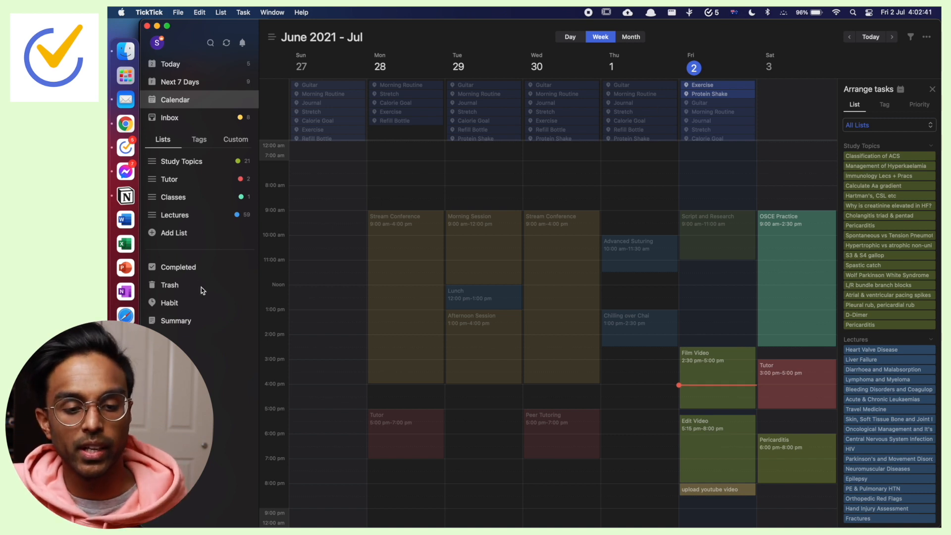
{"action": "mouse_move", "coordinate": [214, 305]}
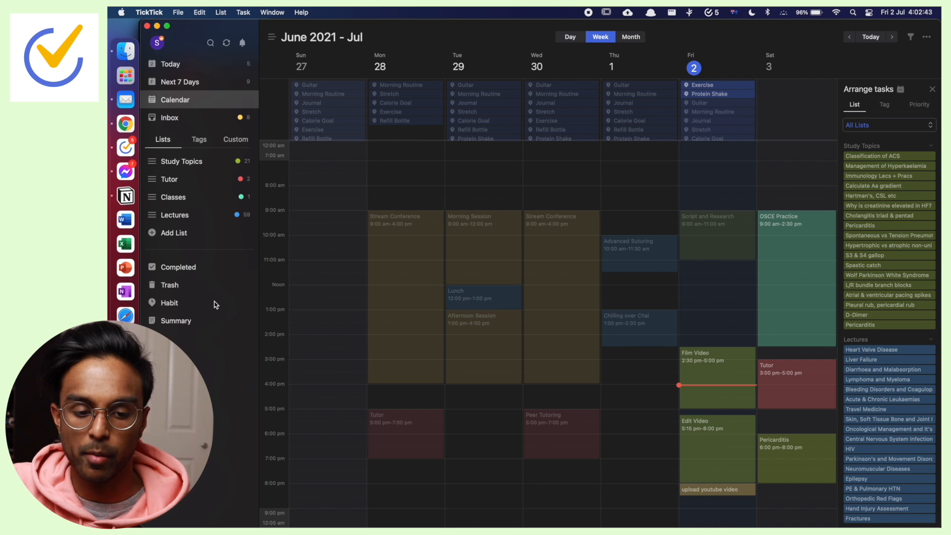
View the Journal habit's stats: 121 check-ins and a 22-day best streak
{"action": "left_click", "coordinate": [170, 303]}
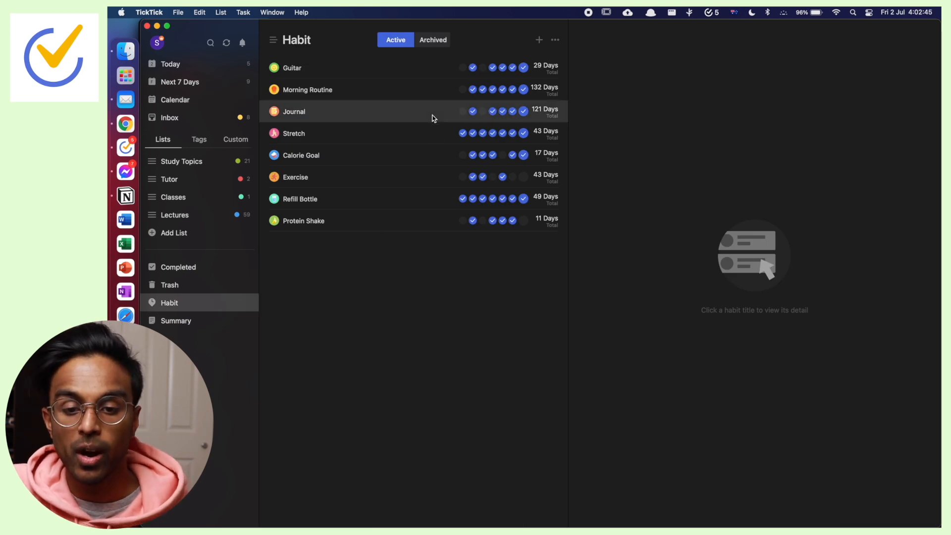
{"action": "left_click", "coordinate": [293, 111]}
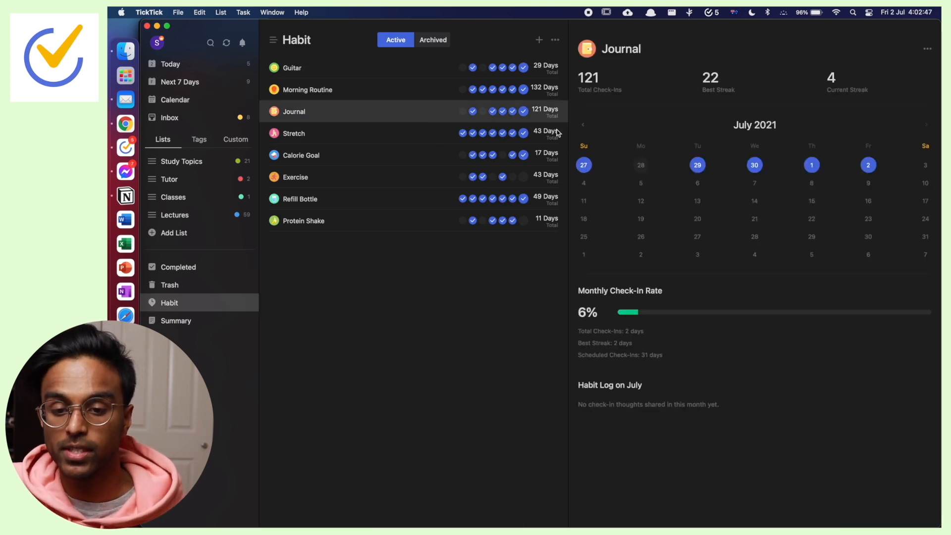
{"action": "mouse_move", "coordinate": [842, 161]}
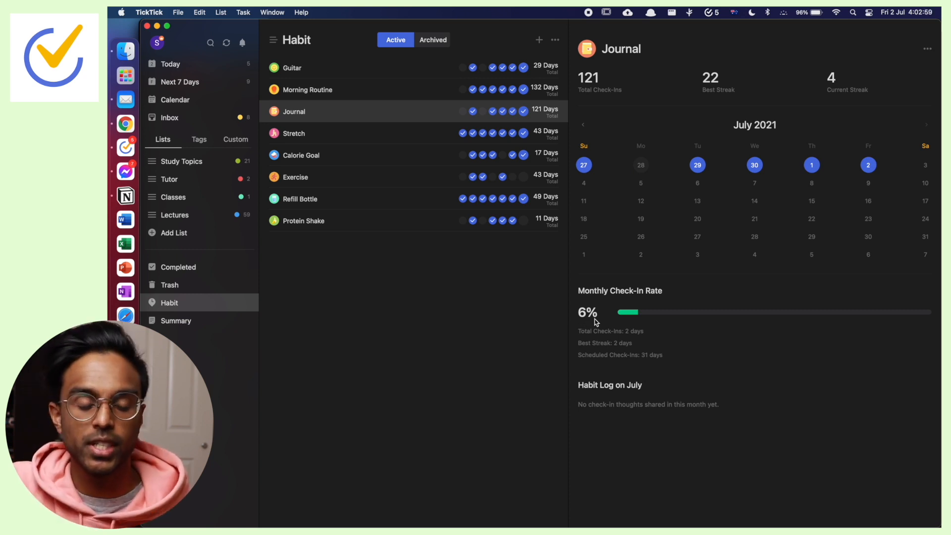
{"action": "mouse_move", "coordinate": [438, 243]}
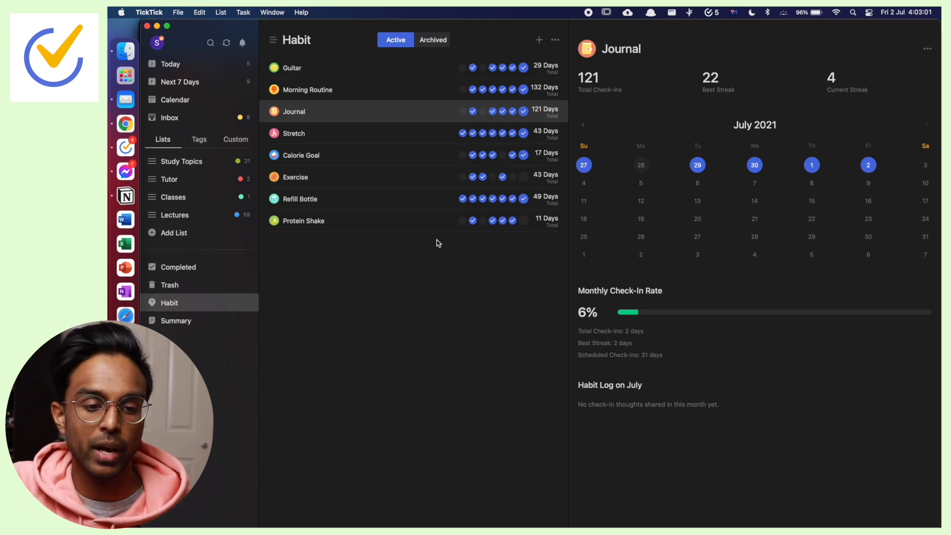
{"action": "left_click", "coordinate": [176, 100]}
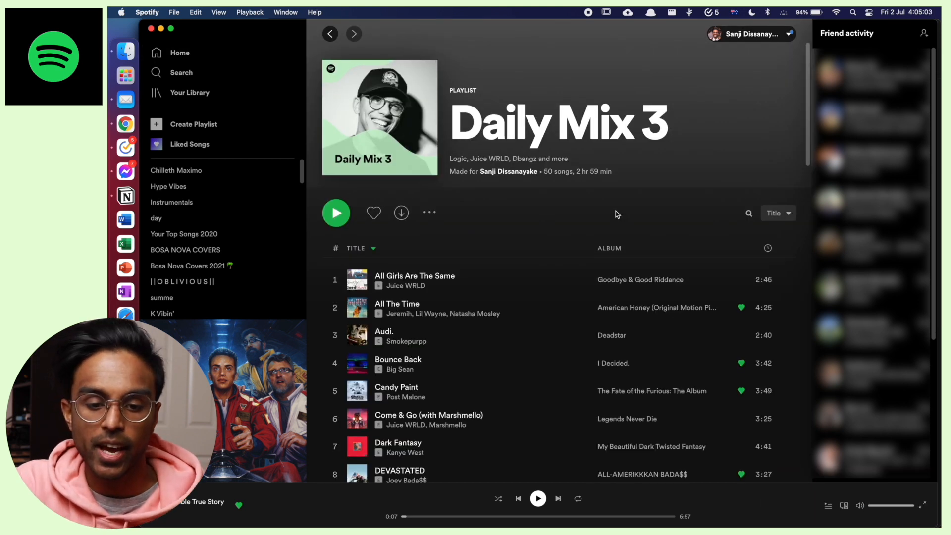
Scroll through the Daily Mix 3 track list
{"action": "scroll", "scroll_direction": "down", "scroll_amount": 3}
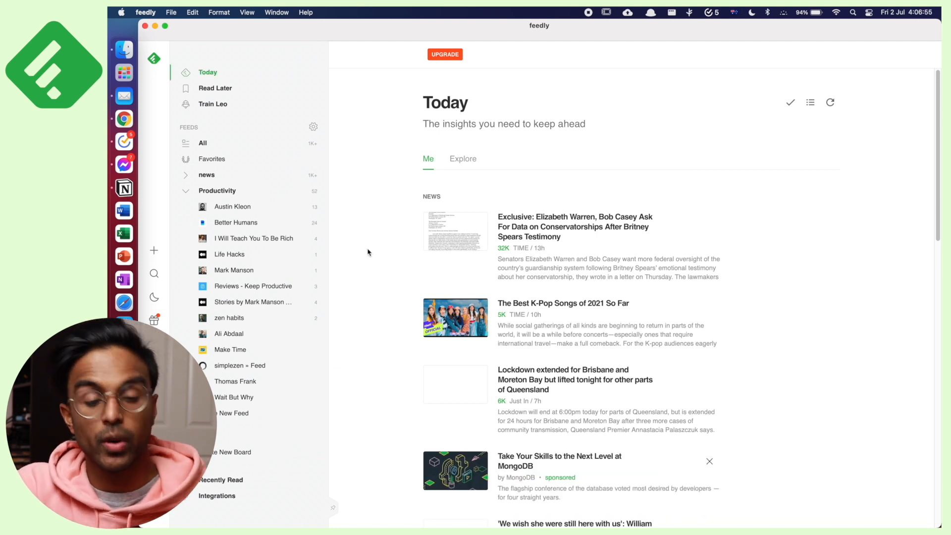
Open the simplezen feed and read its ikigai article
{"action": "left_click", "coordinate": [240, 366]}
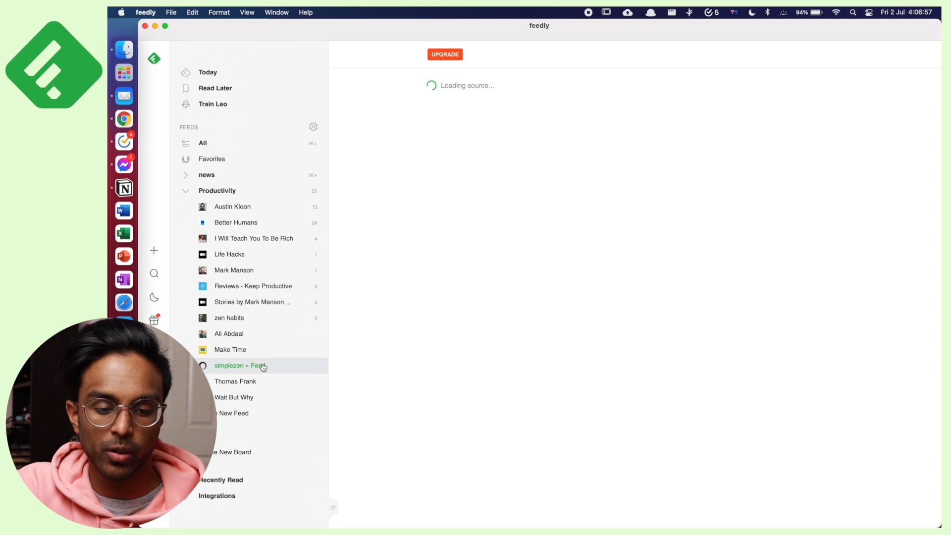
{"action": "left_click", "coordinate": [241, 365]}
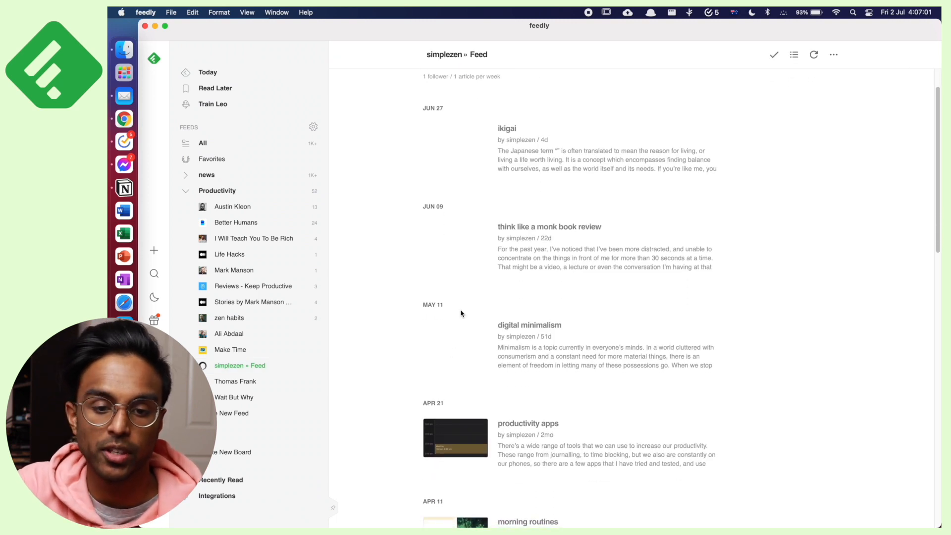
{"action": "left_click", "coordinate": [508, 128]}
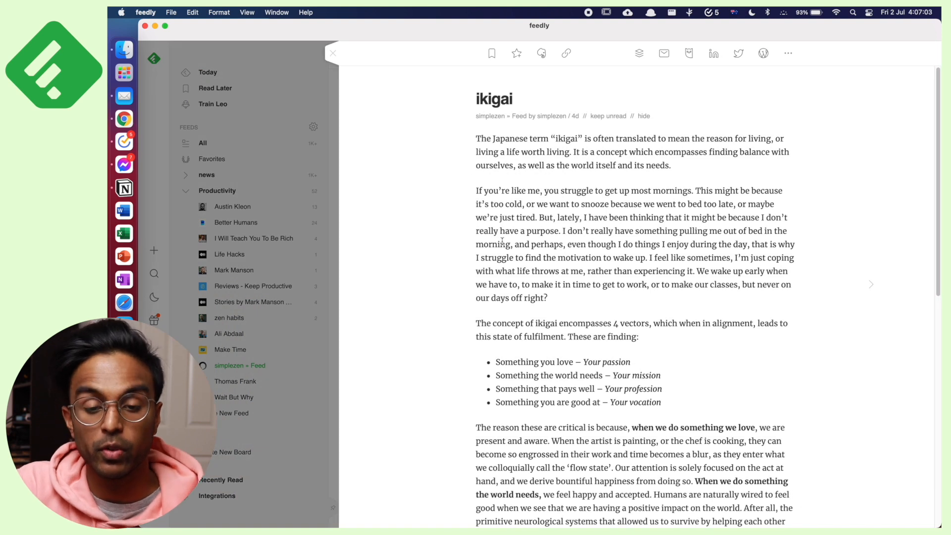
{"action": "scroll", "scroll_direction": "down", "scroll_amount": 3}
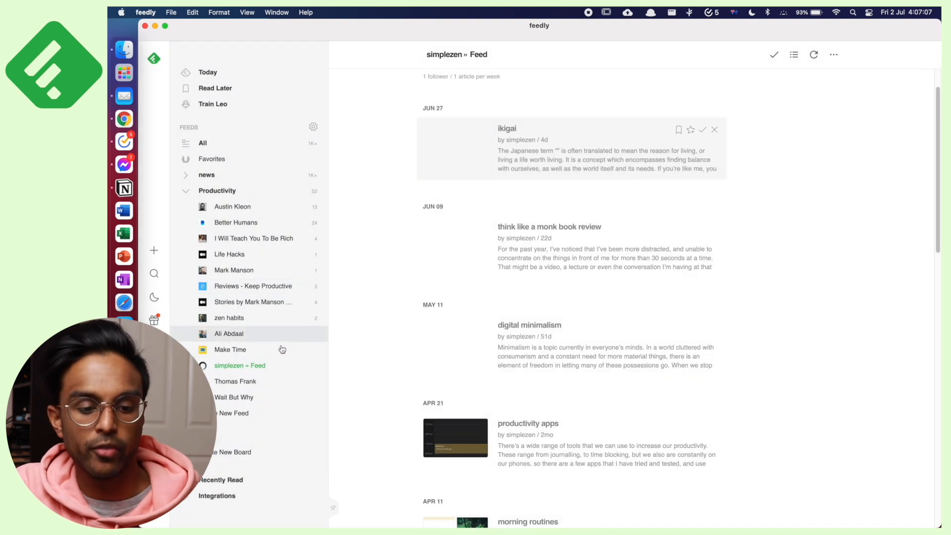
Open the Thomas Frank feed and its article on recurring tasks in Notion
{"action": "left_click", "coordinate": [235, 381]}
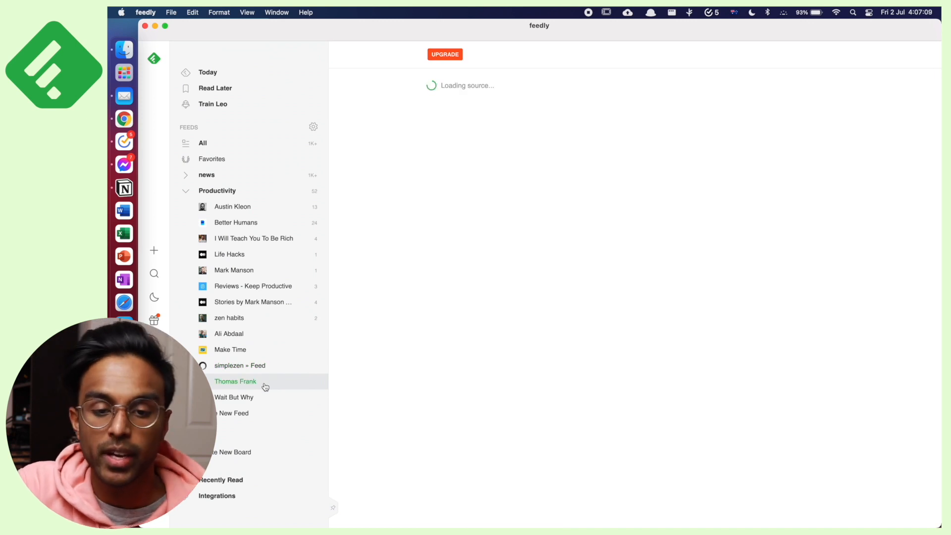
{"action": "left_click", "coordinate": [235, 382]}
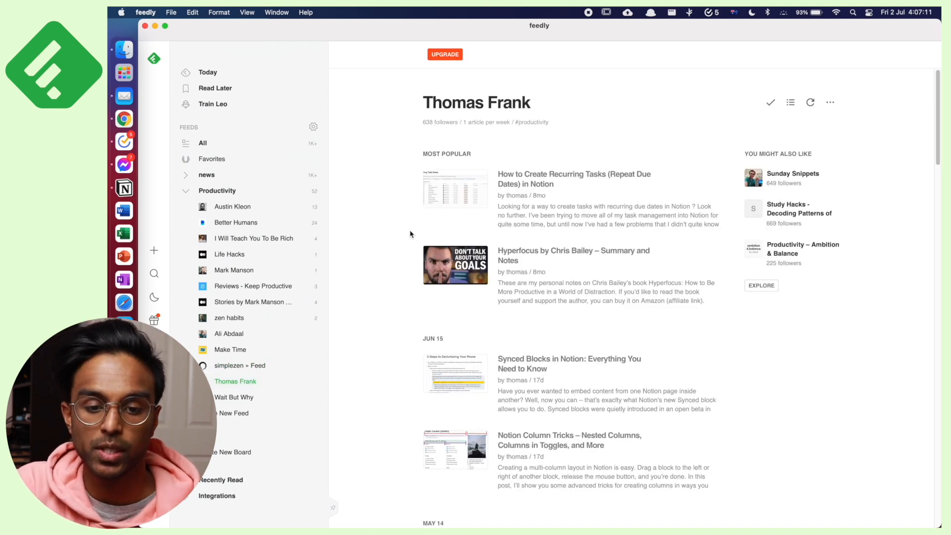
{"action": "left_click", "coordinate": [573, 179]}
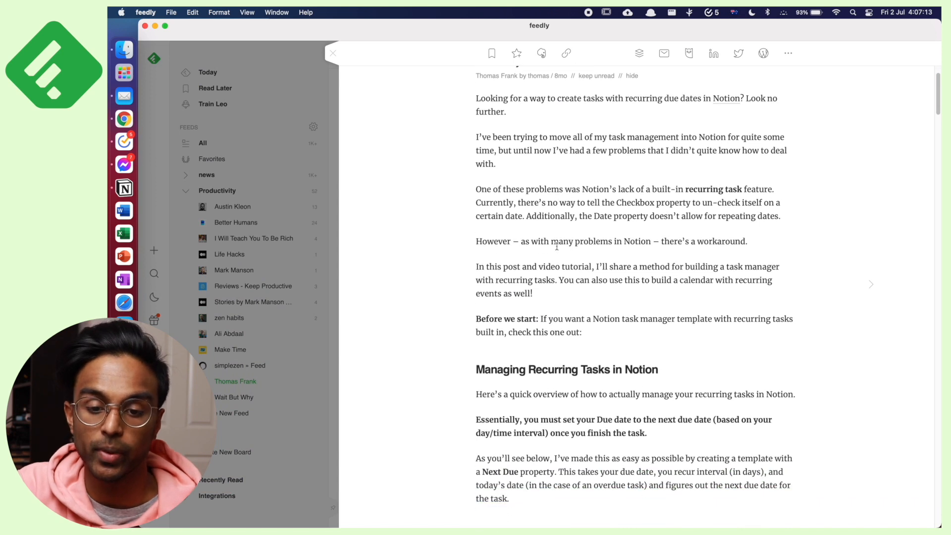
{"action": "left_click", "coordinate": [123, 187]}
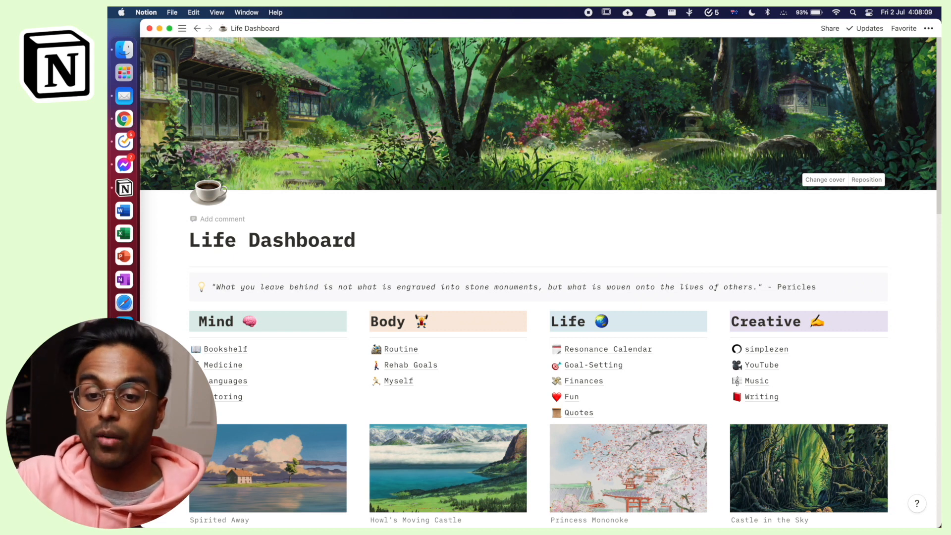
Visit the Medicine page, return, and scroll the Resonance Calendar database
{"action": "left_click", "coordinate": [226, 349]}
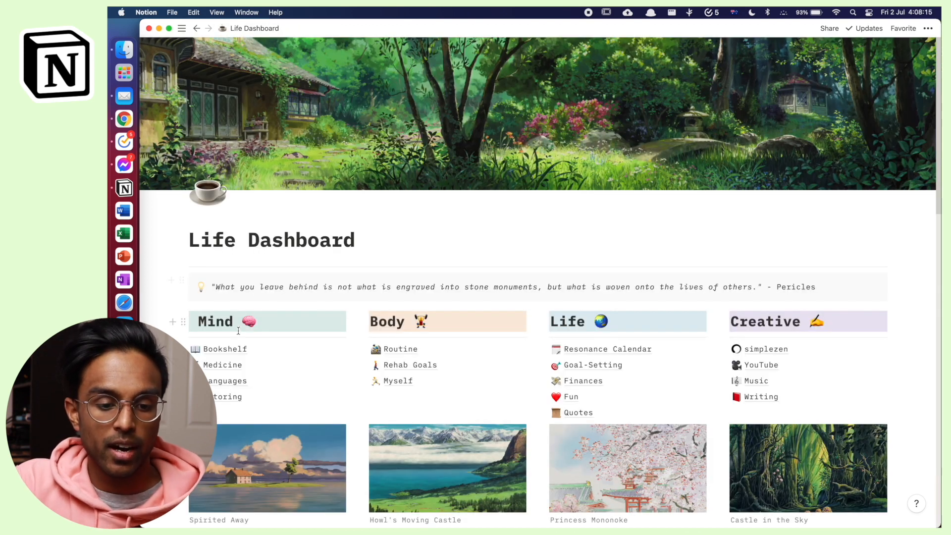
{"action": "left_click", "coordinate": [222, 365]}
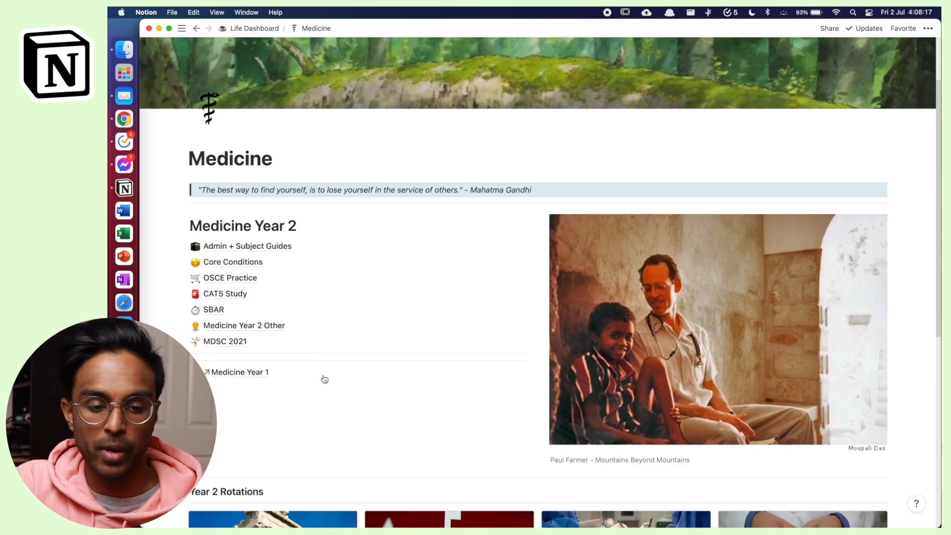
{"action": "left_click", "coordinate": [195, 28]}
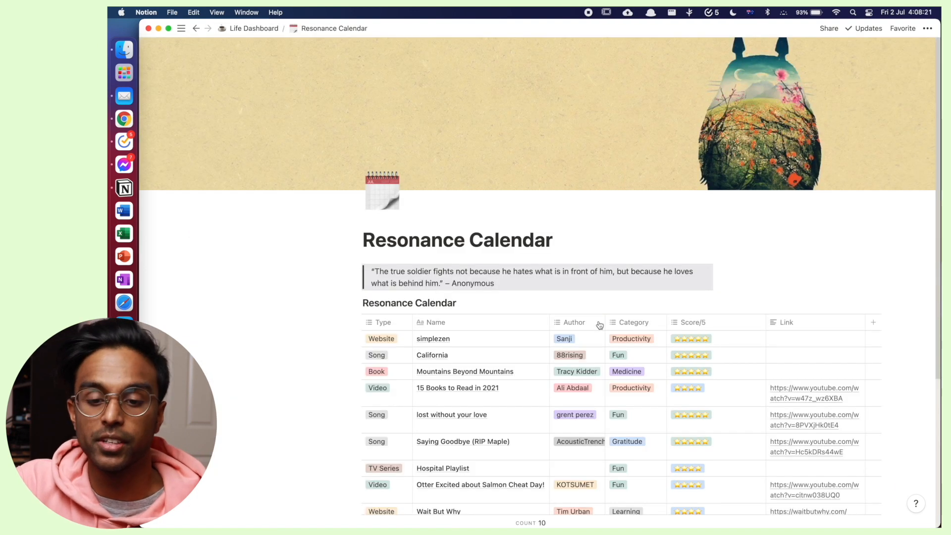
{"action": "scroll", "scroll_direction": "down", "scroll_amount": 3}
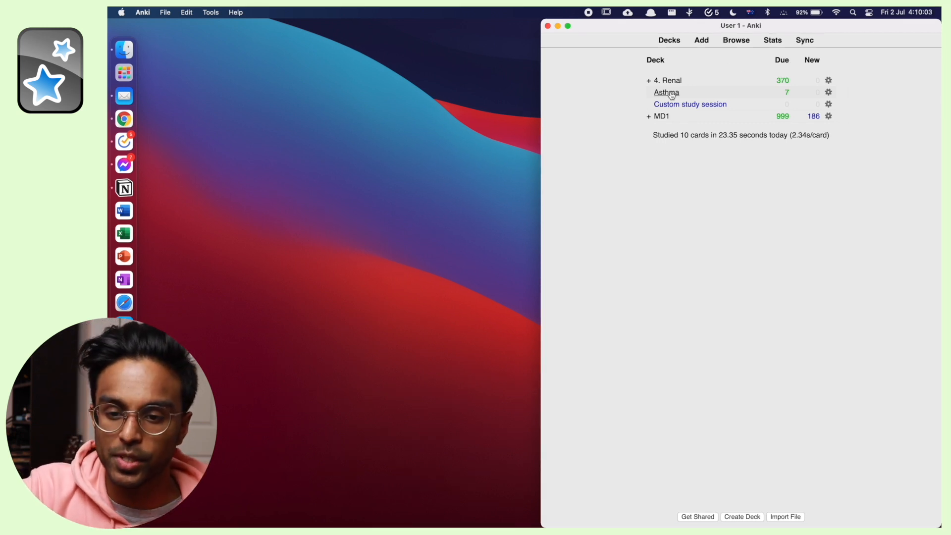
Study the Asthma deck and reveal the first card's answer on asthma symptoms
{"action": "left_click", "coordinate": [665, 93]}
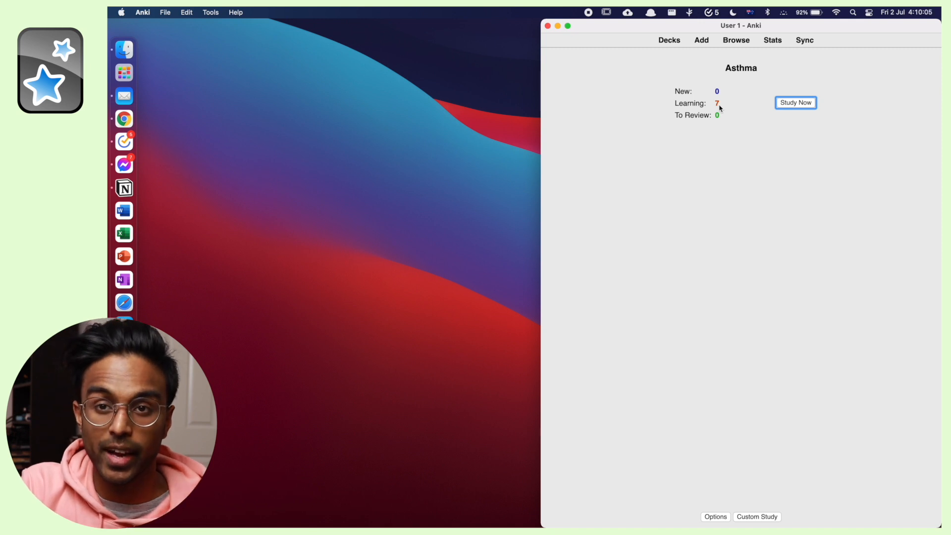
{"action": "left_click", "coordinate": [795, 102]}
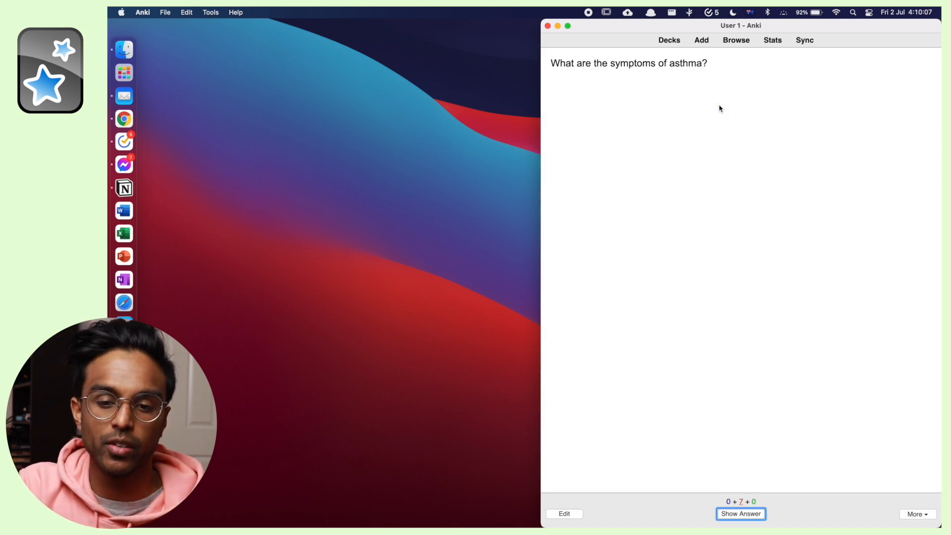
{"action": "left_click", "coordinate": [741, 514]}
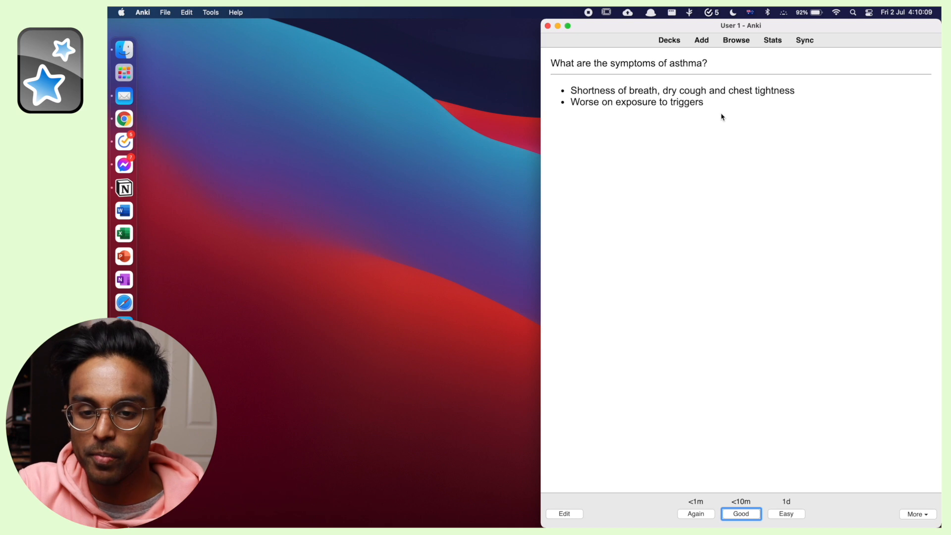
{"action": "mouse_move", "coordinate": [703, 387]}
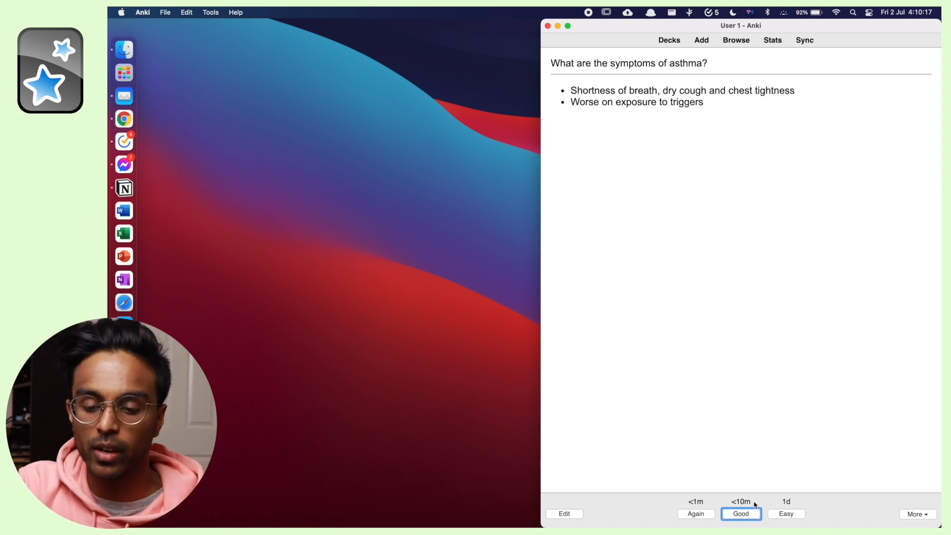
{"action": "mouse_move", "coordinate": [696, 504]}
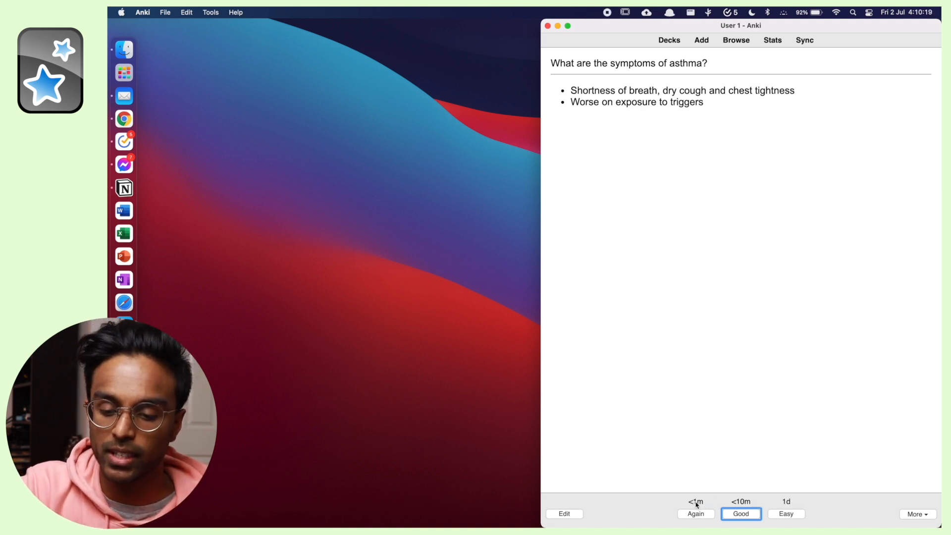